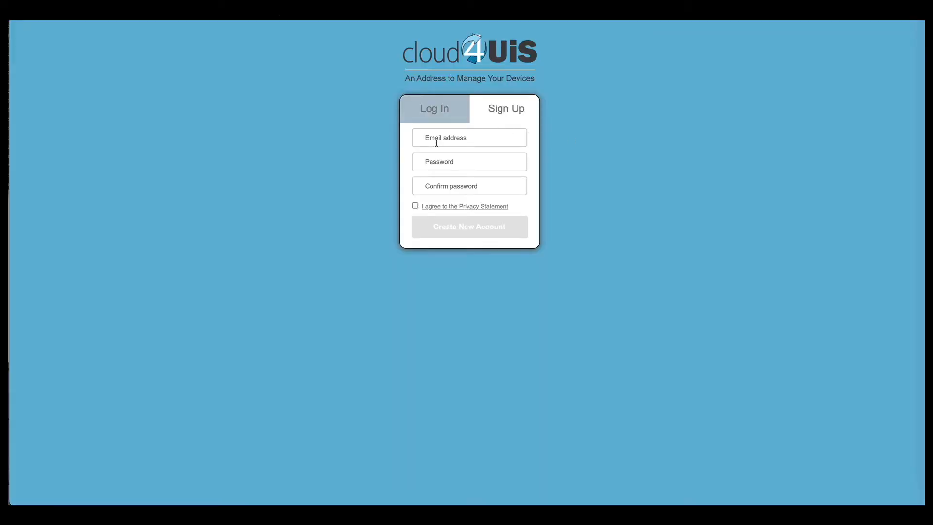
Start entering the new account's email in the cloud4UIS sign-up form
{"action": "left_click", "coordinate": [469, 137]}
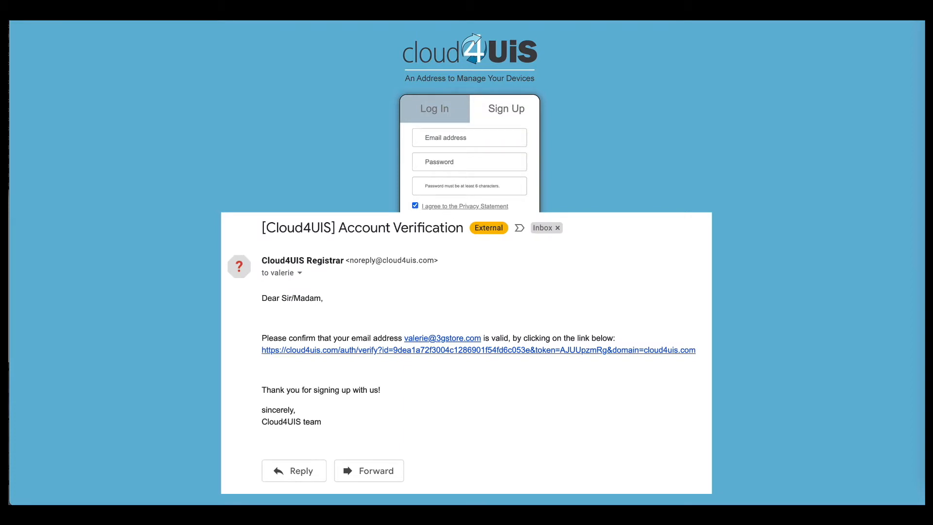
{"action": "mouse_move", "coordinate": [509, 180]}
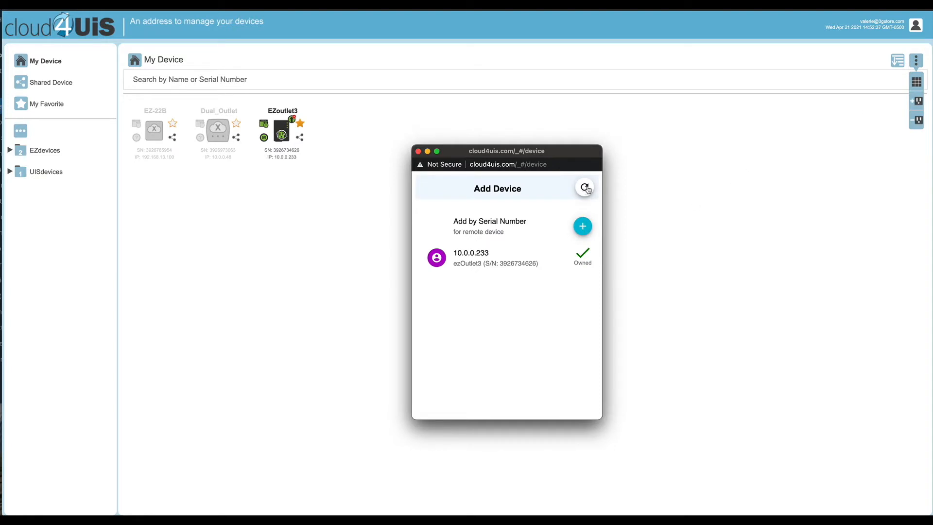
Rescan for network devices, then start adding an outlet by serial number
{"action": "left_click", "coordinate": [585, 188]}
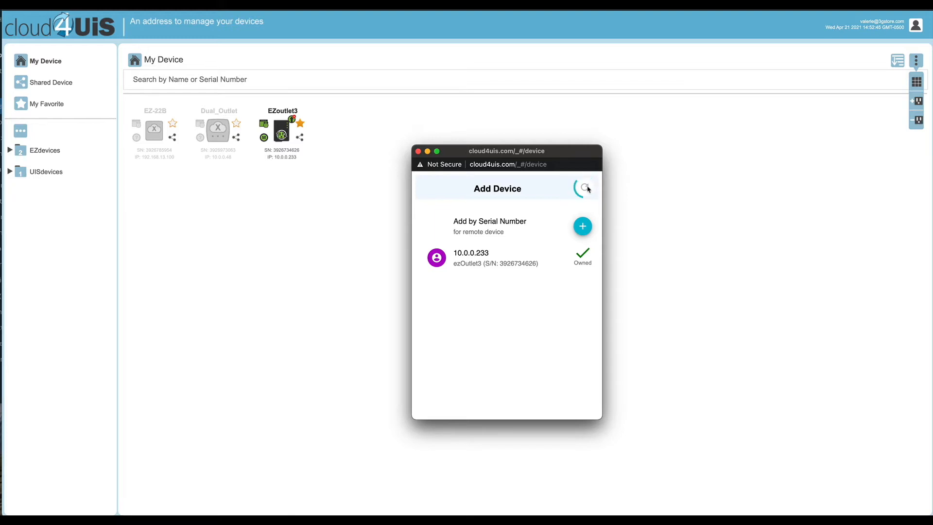
{"action": "left_click", "coordinate": [583, 226]}
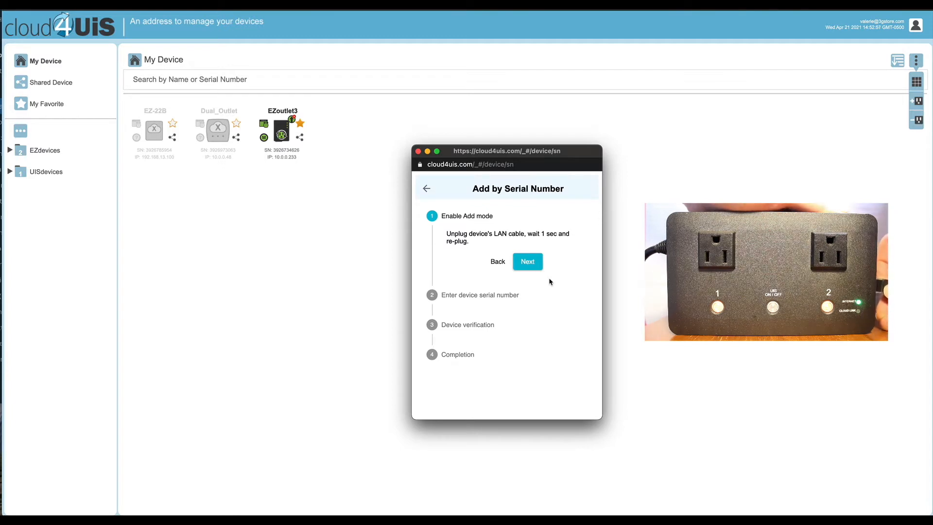
{"action": "left_click", "coordinate": [527, 261]}
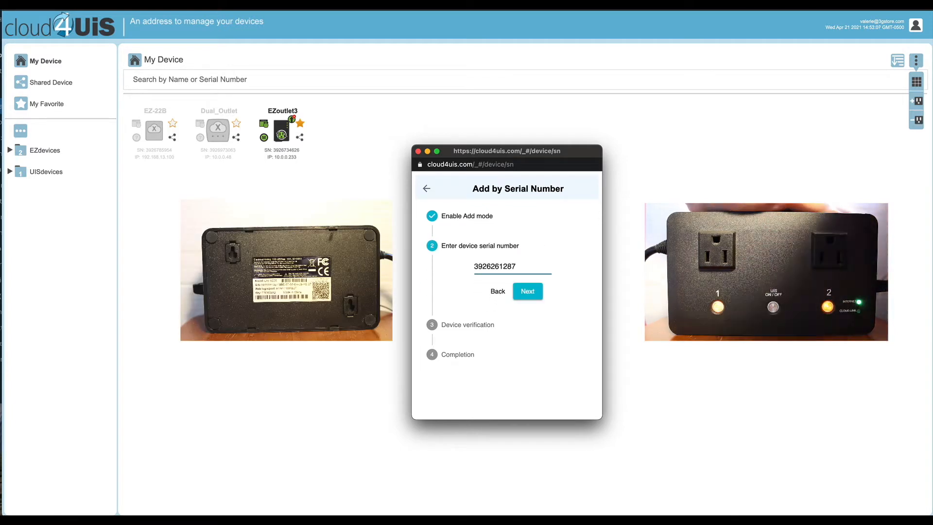
{"action": "left_click", "coordinate": [527, 291]}
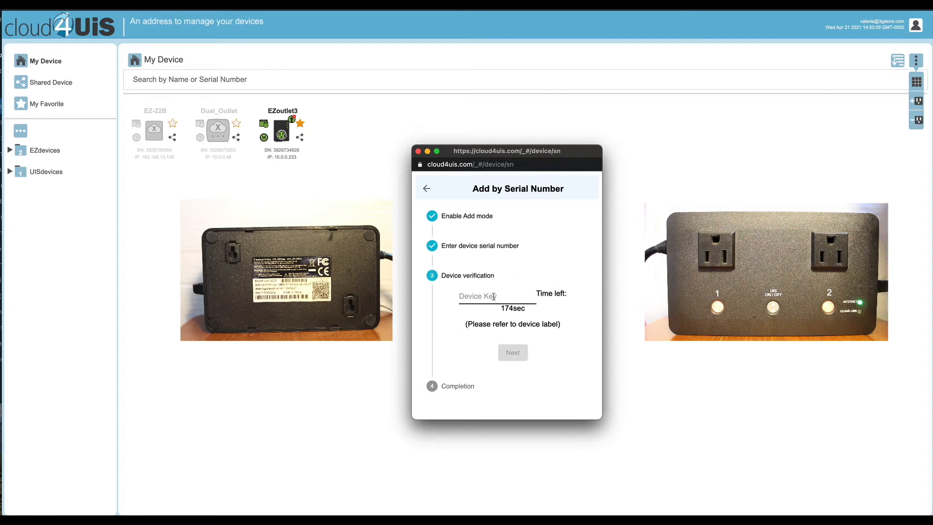
{"action": "type", "text": "E3E639A2"}
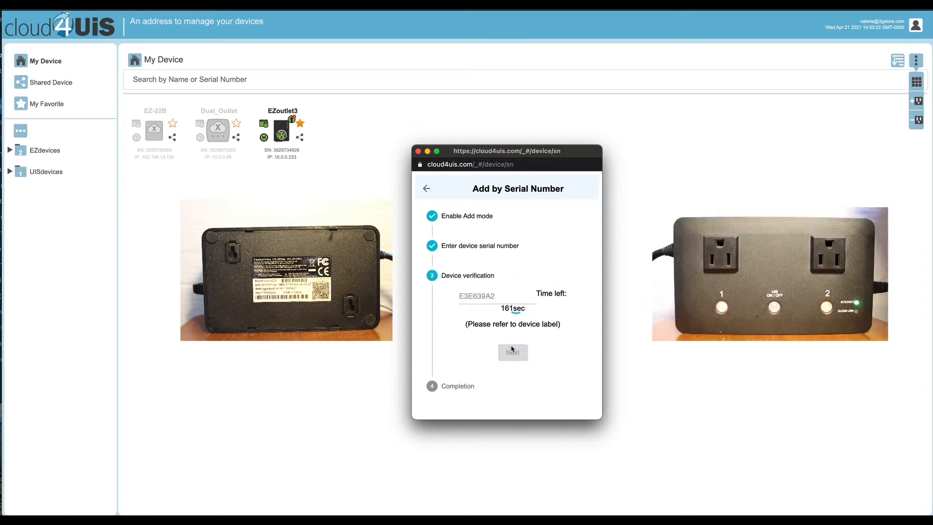
{"action": "left_click", "coordinate": [513, 353]}
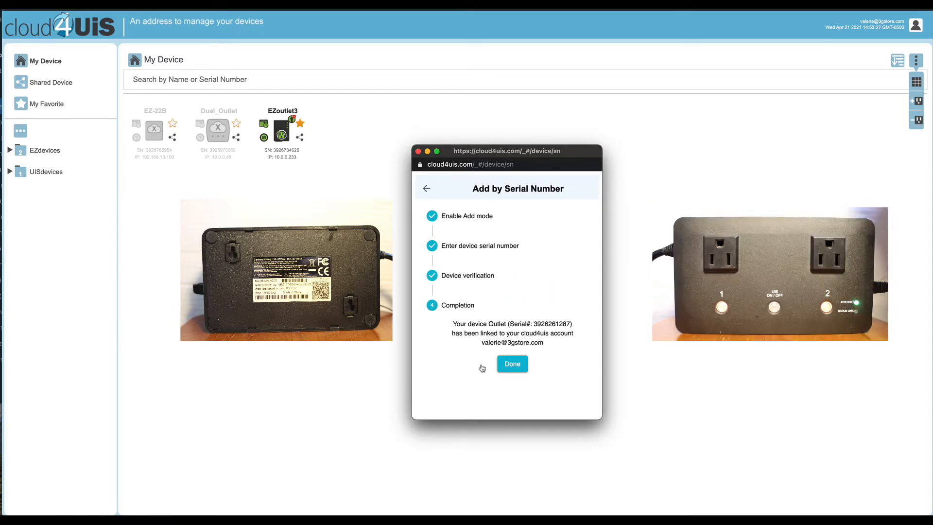
{"action": "left_click", "coordinate": [512, 364]}
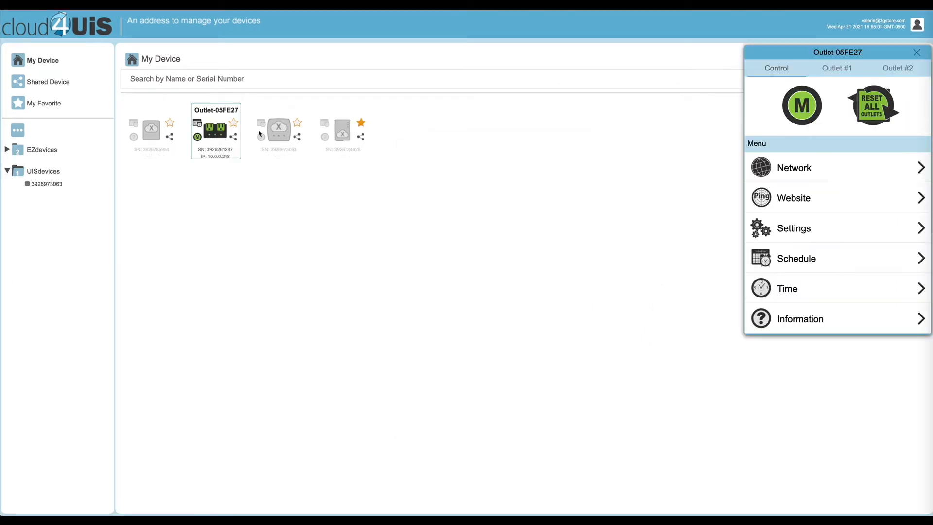
{"action": "mouse_move", "coordinate": [707, 122]}
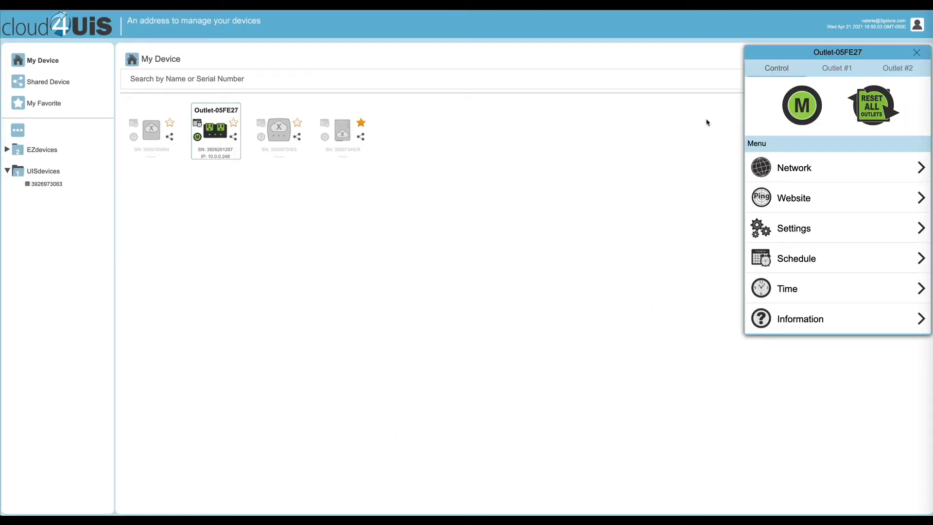
{"action": "mouse_move", "coordinate": [763, 117]}
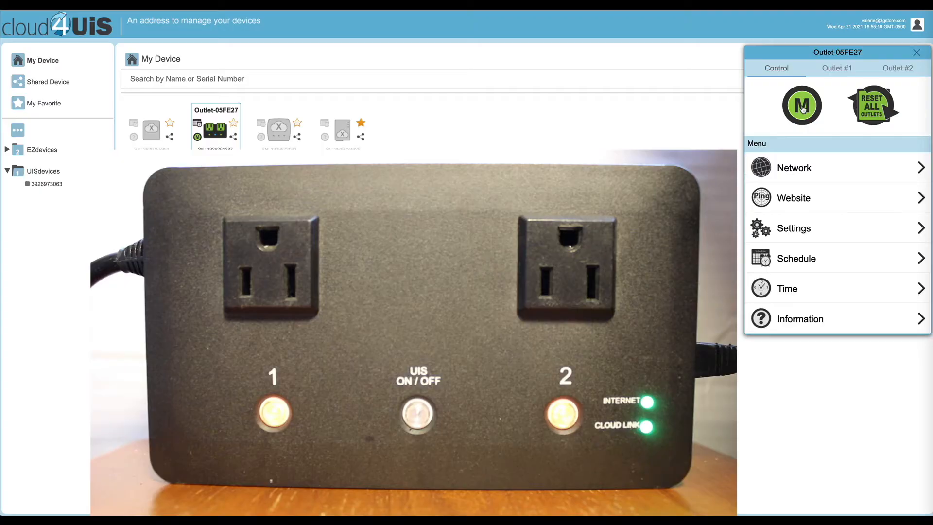
{"action": "mouse_move", "coordinate": [546, 57]}
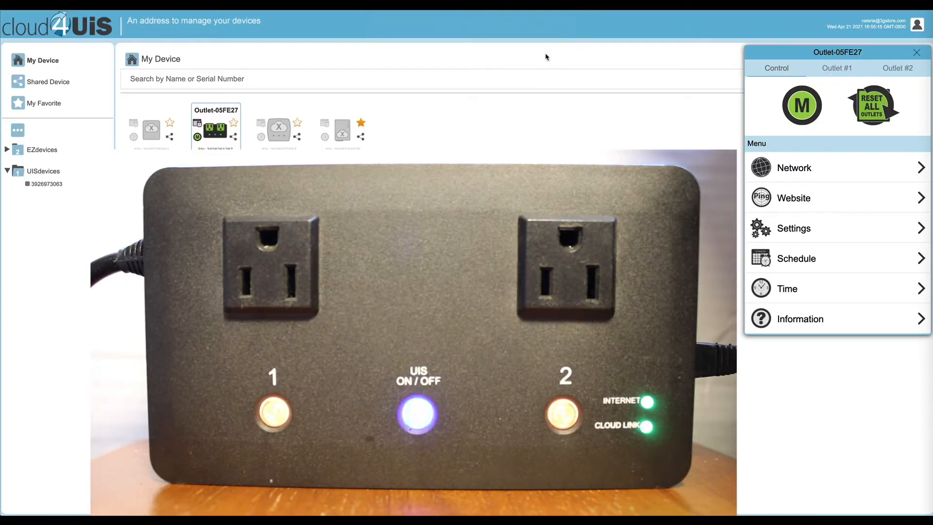
Switch Outlet-05FE27 from manual M mode to auto A mode
{"action": "left_click", "coordinate": [801, 105]}
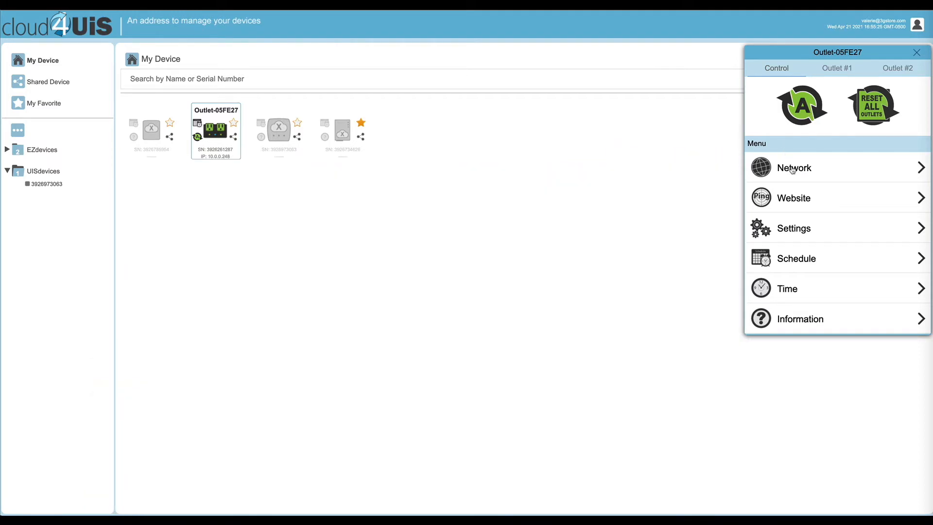
{"action": "mouse_move", "coordinate": [780, 174]}
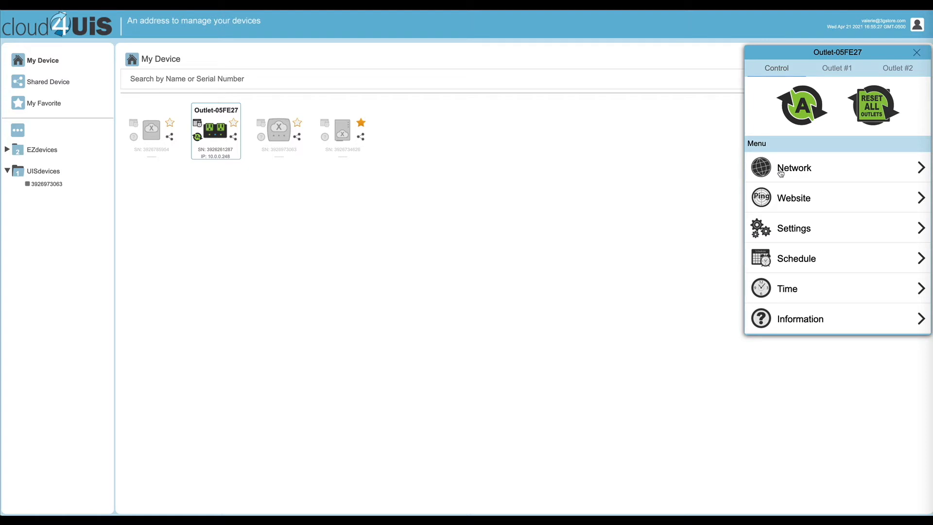
Rename the outlet to Office, keep DHCP on and DNS mode off, and save
{"action": "left_click", "coordinate": [794, 168]}
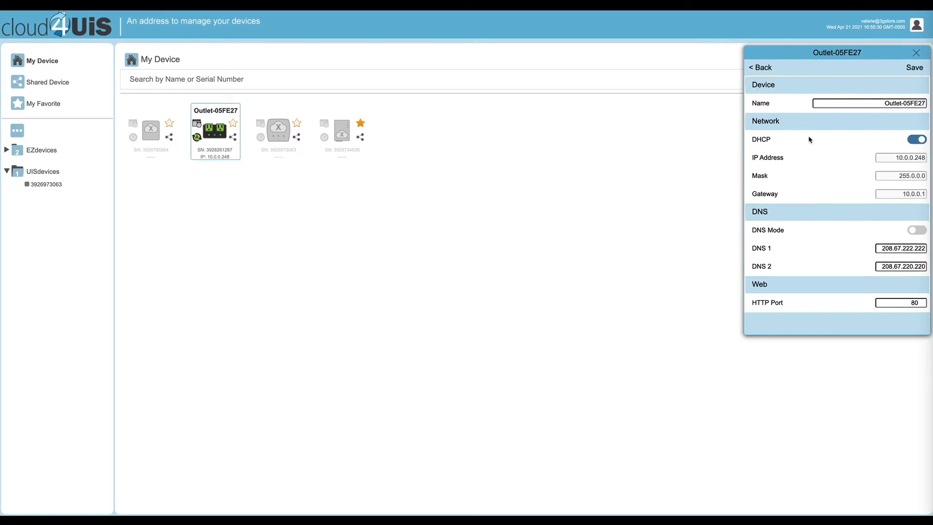
{"action": "left_click", "coordinate": [870, 103]}
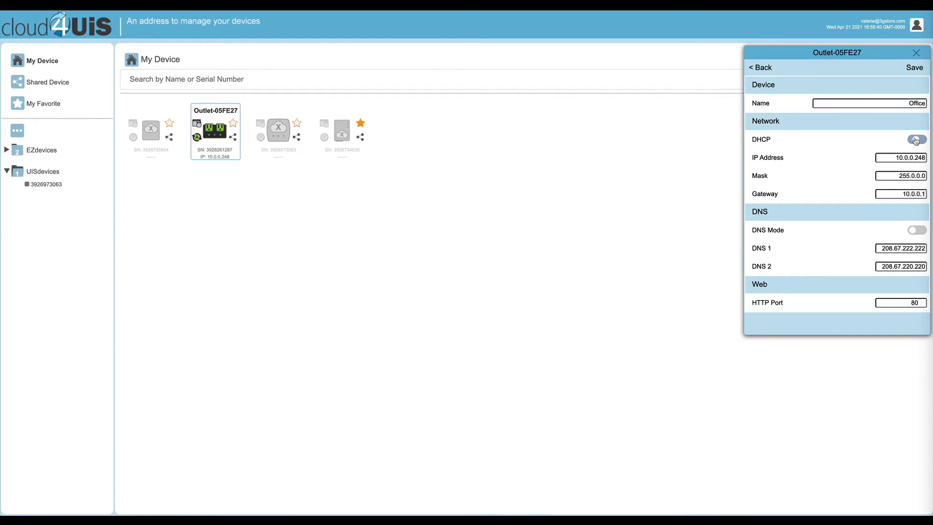
{"action": "left_click", "coordinate": [915, 140]}
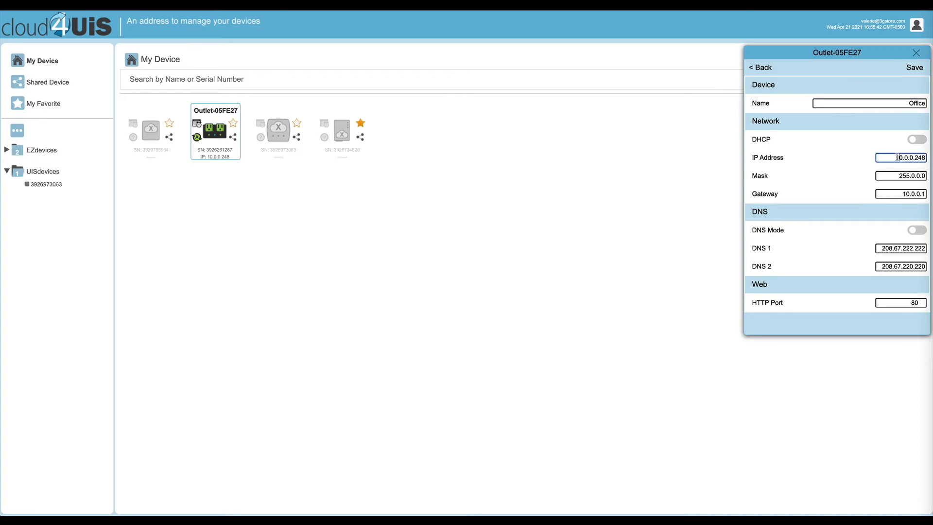
{"action": "left_click", "coordinate": [916, 140]}
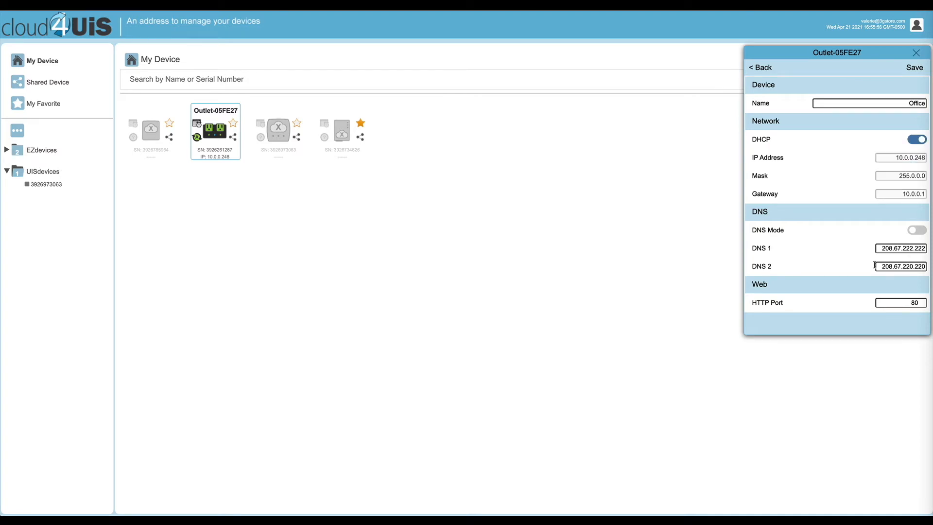
{"action": "left_click", "coordinate": [915, 230]}
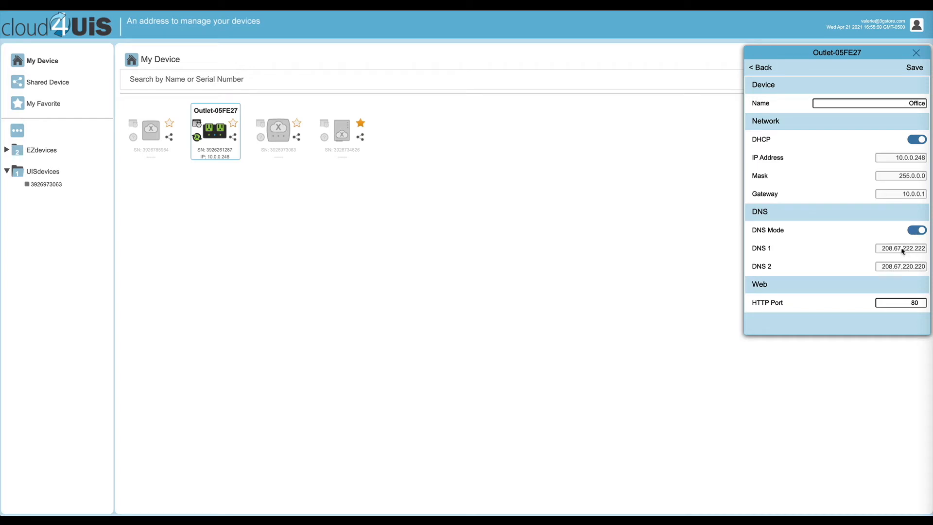
{"action": "left_click", "coordinate": [917, 230]}
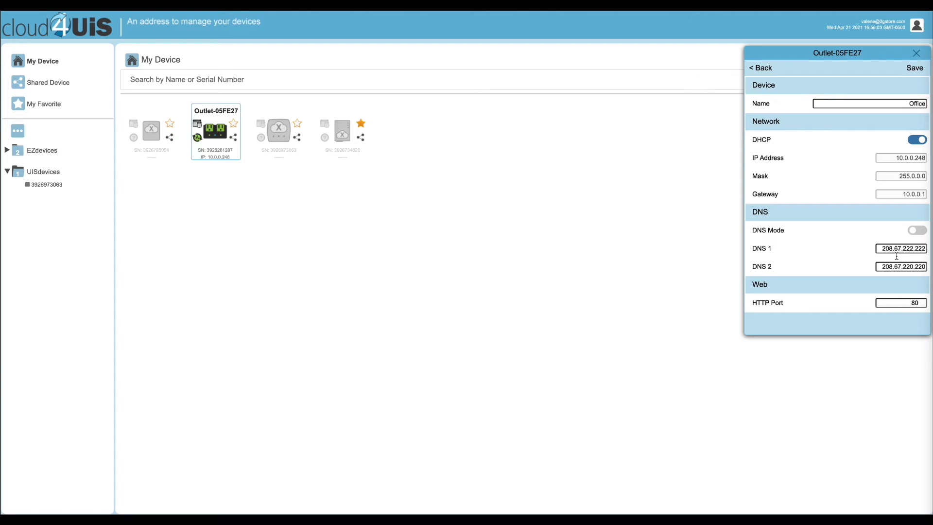
{"action": "left_click", "coordinate": [900, 303]}
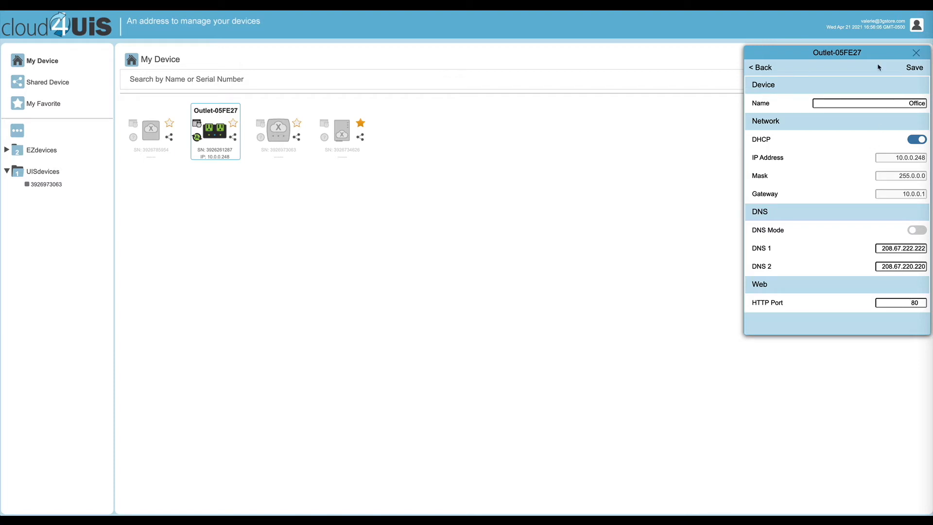
{"action": "left_click", "coordinate": [910, 67]}
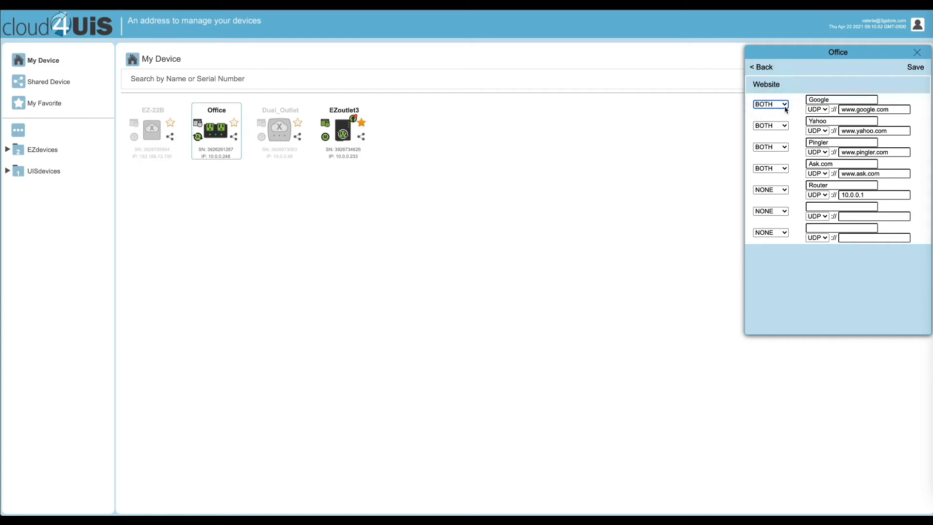
Make the Google website check reset both outlets, keeping UDP as its protocol
{"action": "left_click", "coordinate": [771, 104]}
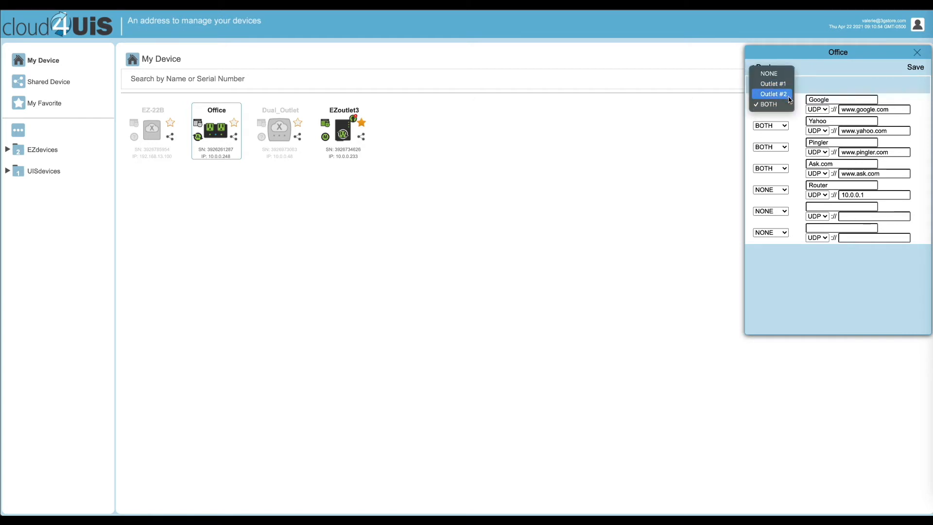
{"action": "mouse_move", "coordinate": [770, 104]}
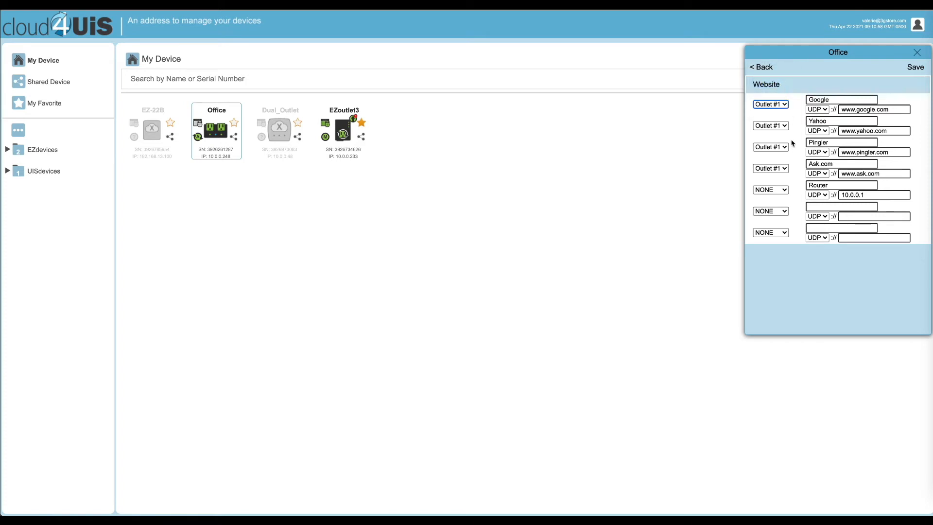
{"action": "left_click", "coordinate": [770, 147]}
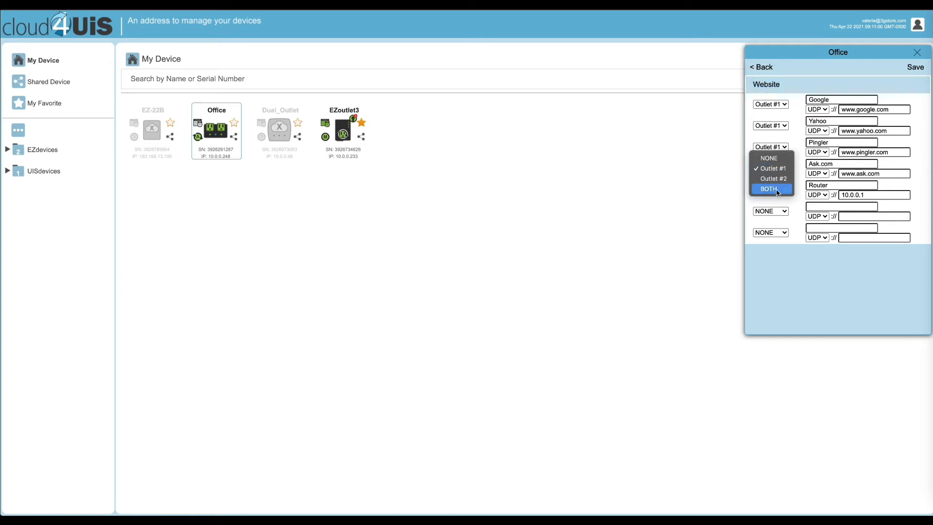
{"action": "left_click", "coordinate": [768, 188]}
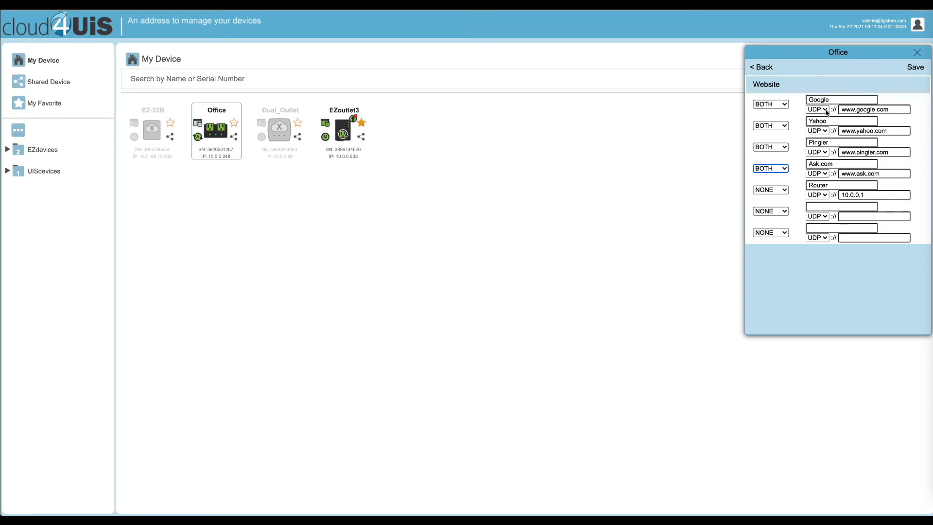
{"action": "left_click", "coordinate": [817, 108]}
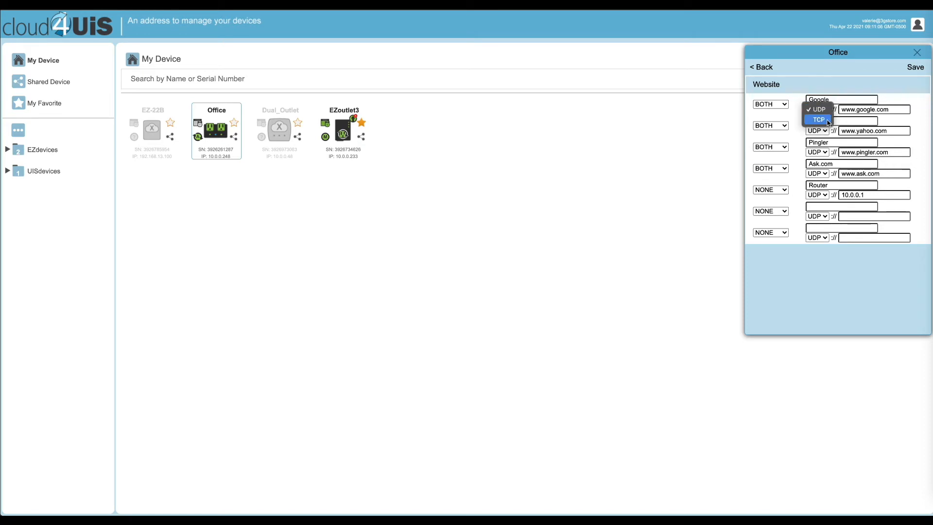
{"action": "left_click", "coordinate": [817, 109]}
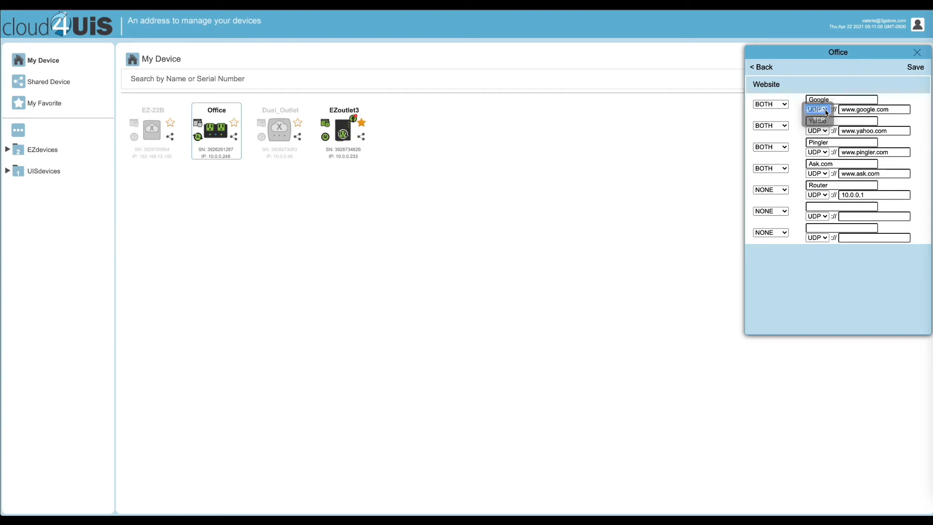
{"action": "left_click", "coordinate": [818, 109]}
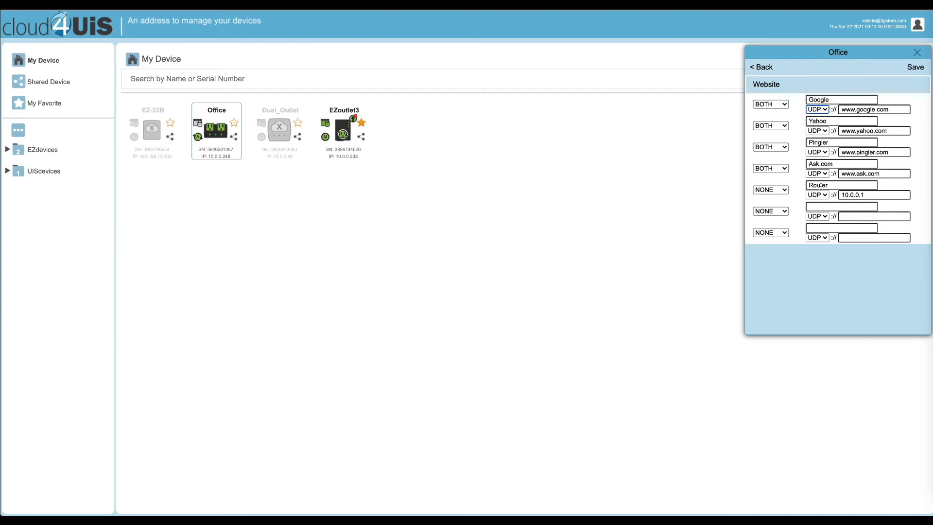
{"action": "left_click", "coordinate": [877, 131]}
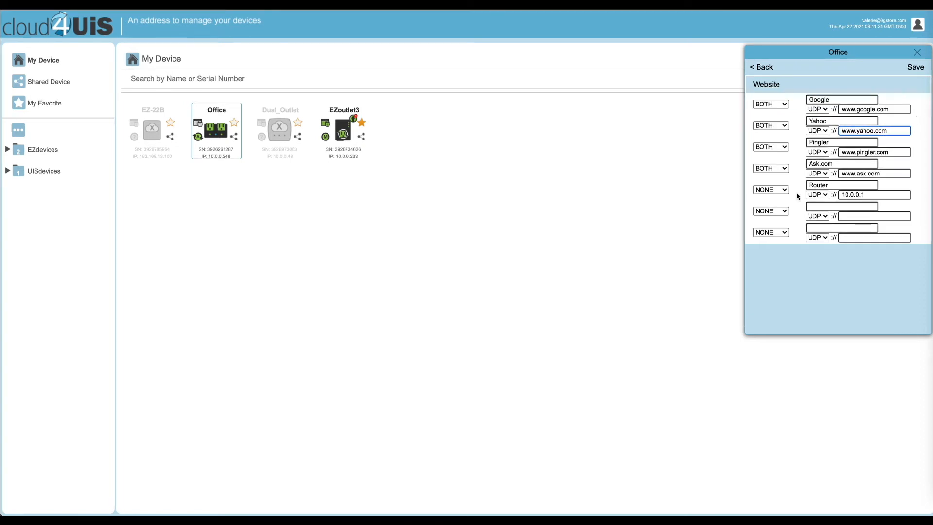
Set the Router website check's outlet dropdown from NONE to BOTH
{"action": "left_click", "coordinate": [770, 190]}
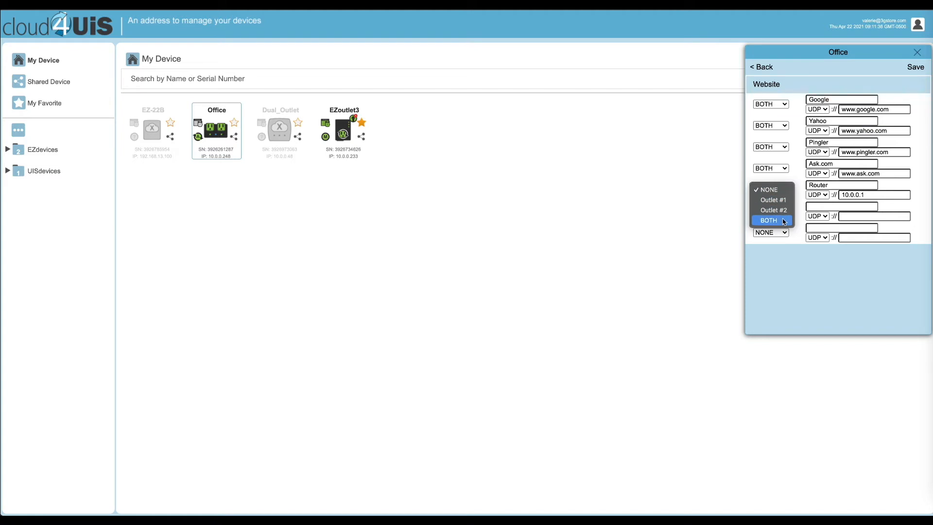
{"action": "left_click", "coordinate": [768, 220]}
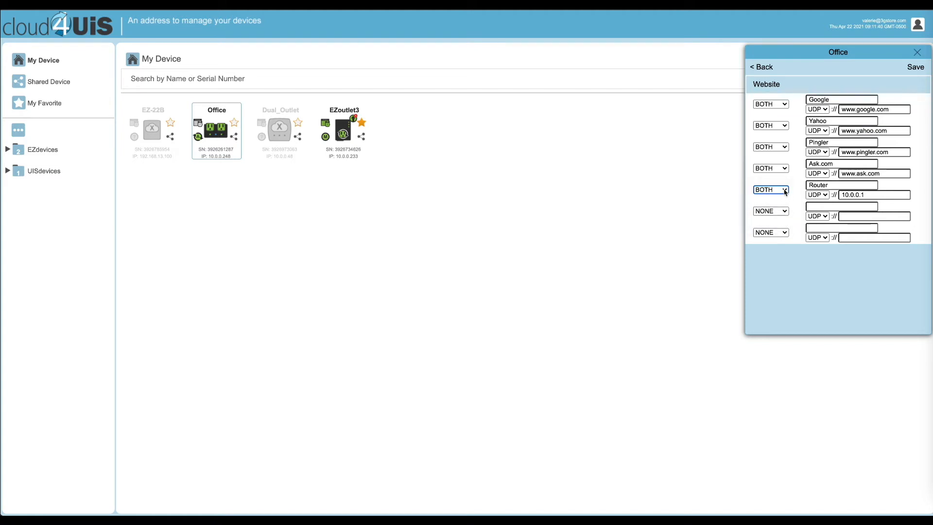
{"action": "left_click", "coordinate": [771, 189]}
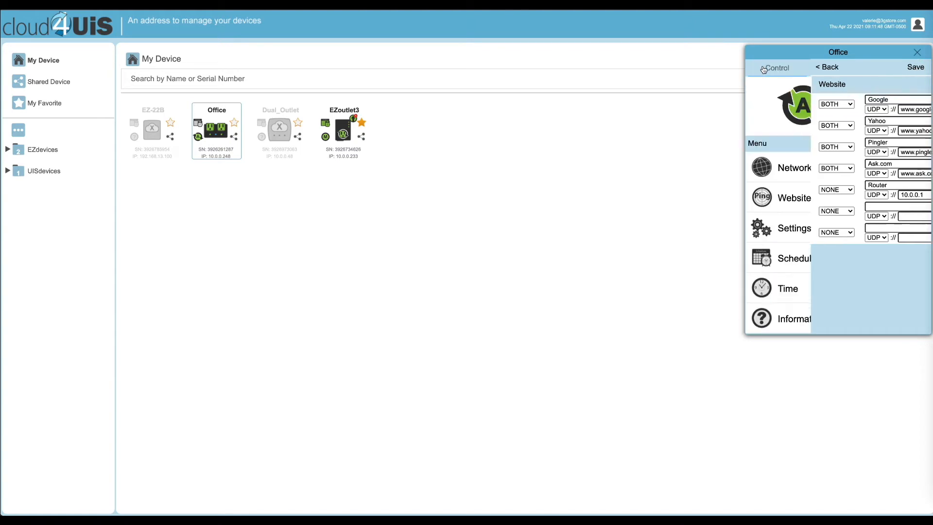
Open the Office outlet's settings and view the Outlet #2 tab
{"action": "left_click", "coordinate": [794, 228]}
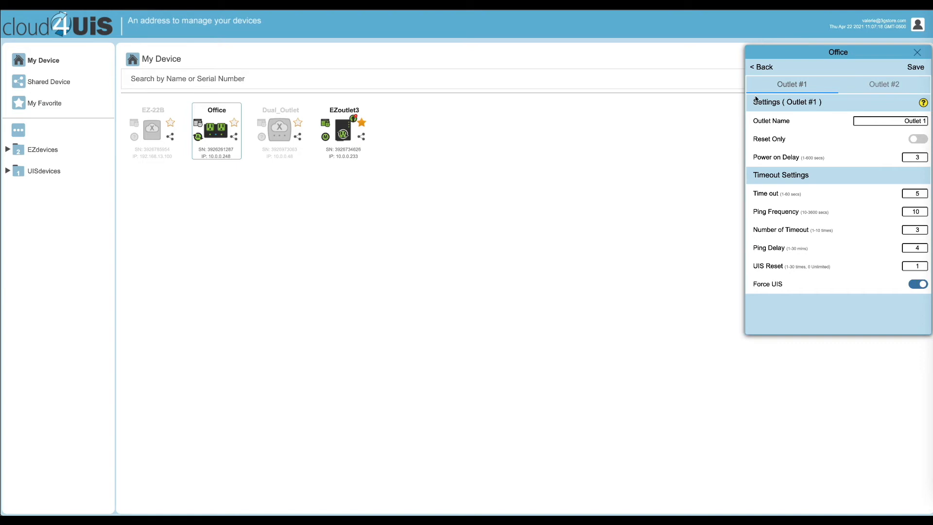
{"action": "mouse_move", "coordinate": [829, 132]}
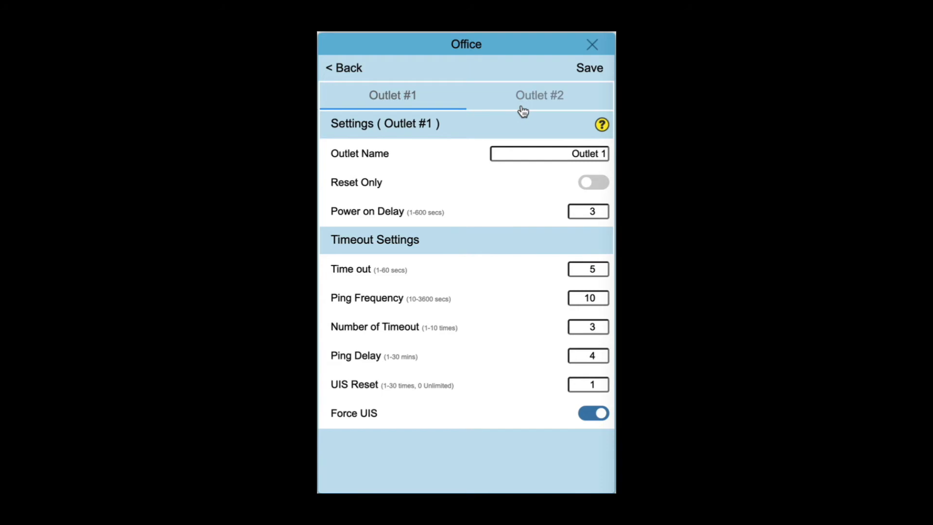
{"action": "left_click", "coordinate": [539, 95]}
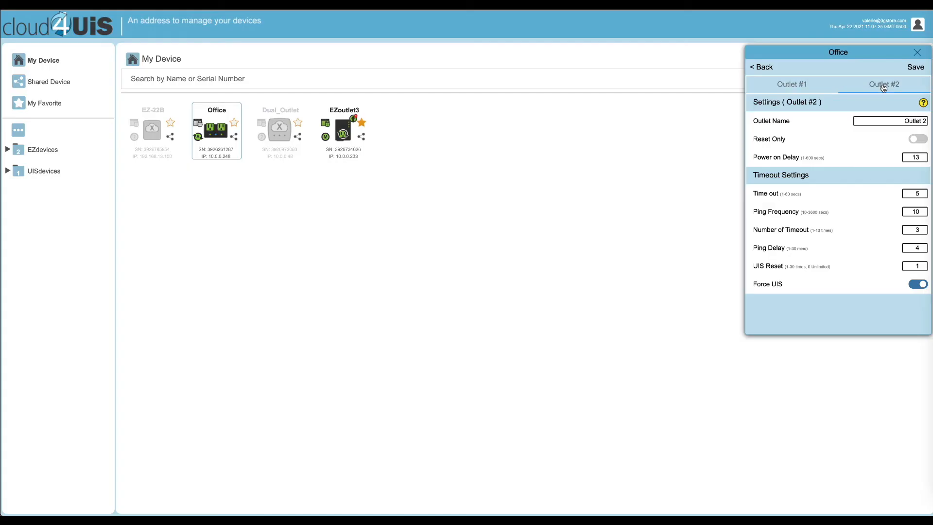
{"action": "mouse_move", "coordinate": [885, 105]}
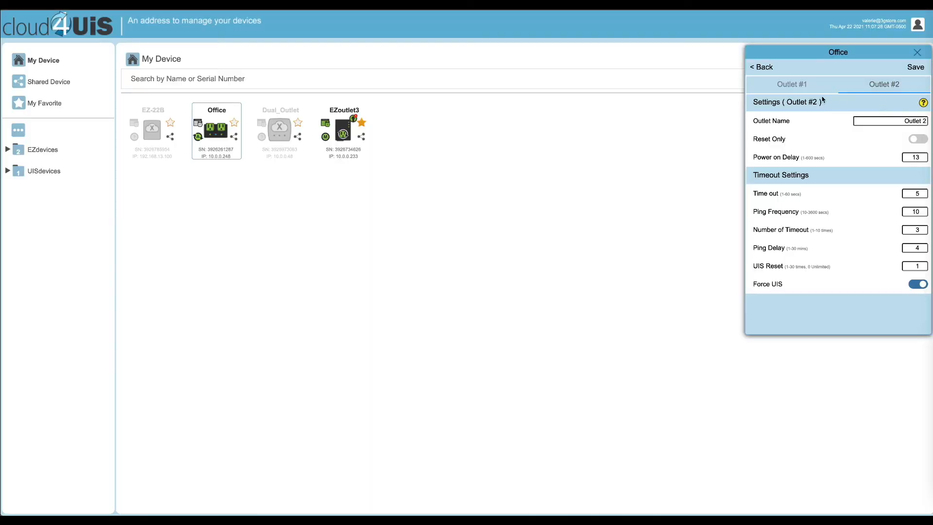
Make Outlet #1 a reset-only 'Modem' with 20 s power-on delay and 3 UIS resets
{"action": "left_click", "coordinate": [792, 84]}
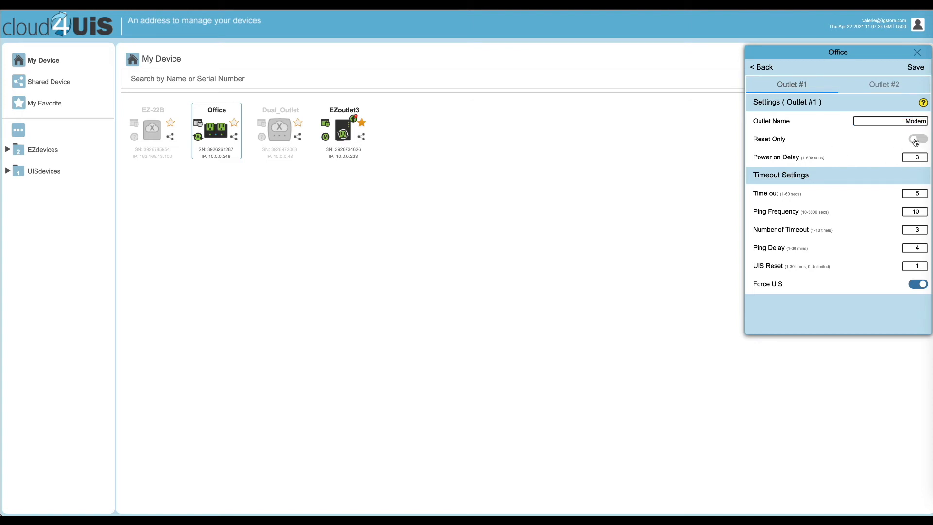
{"action": "left_click", "coordinate": [915, 139]}
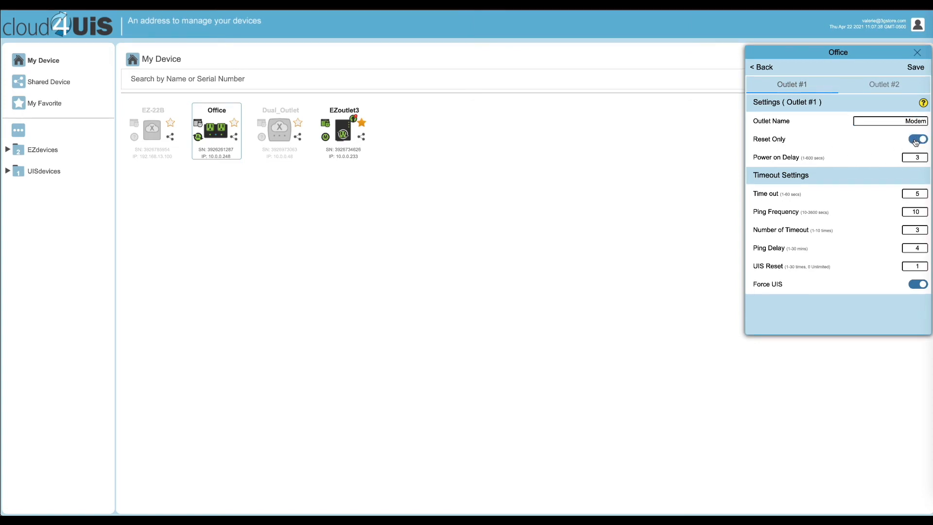
{"action": "left_click", "coordinate": [760, 67]}
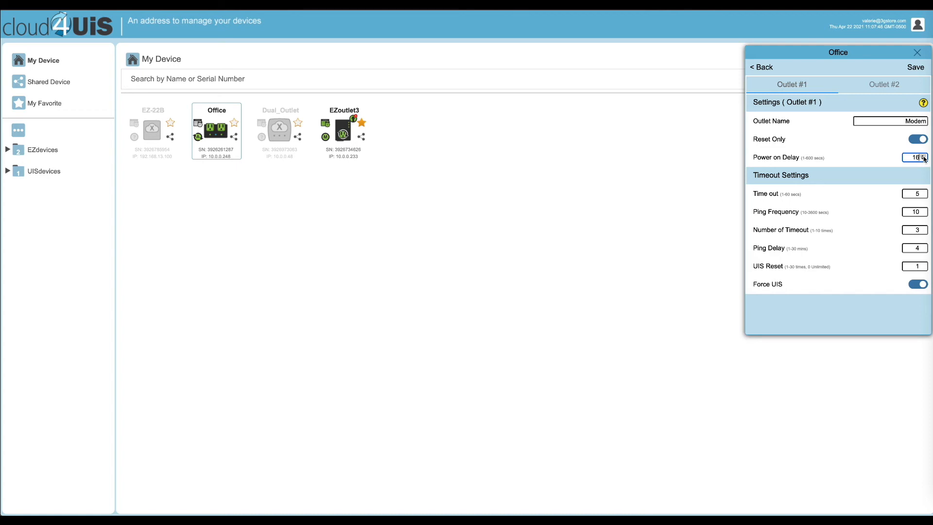
{"action": "left_click", "coordinate": [926, 157]}
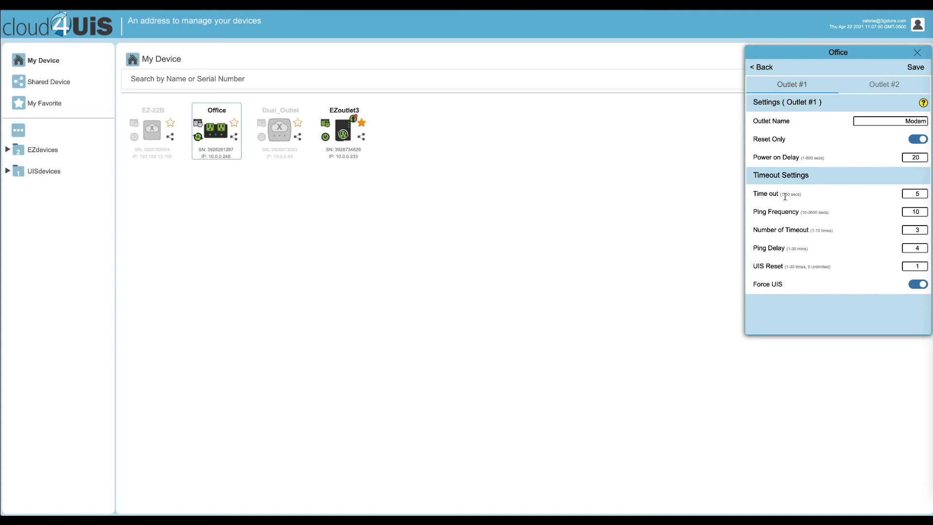
{"action": "mouse_move", "coordinate": [904, 204]}
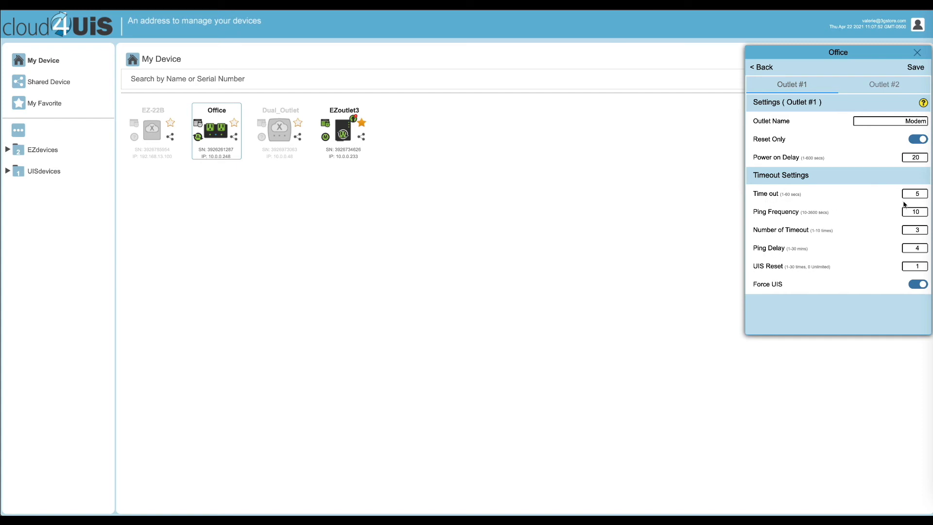
{"action": "mouse_move", "coordinate": [906, 239]}
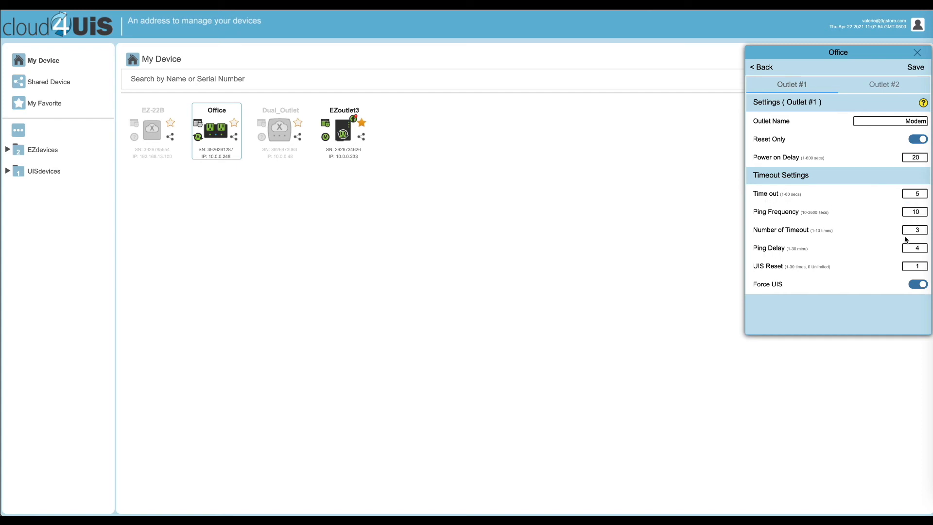
{"action": "mouse_move", "coordinate": [788, 248]}
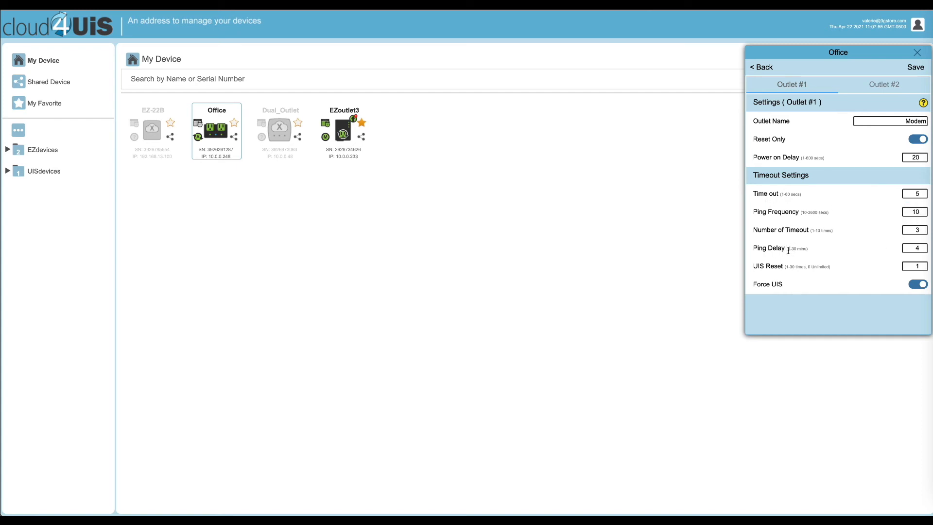
{"action": "mouse_move", "coordinate": [892, 257]}
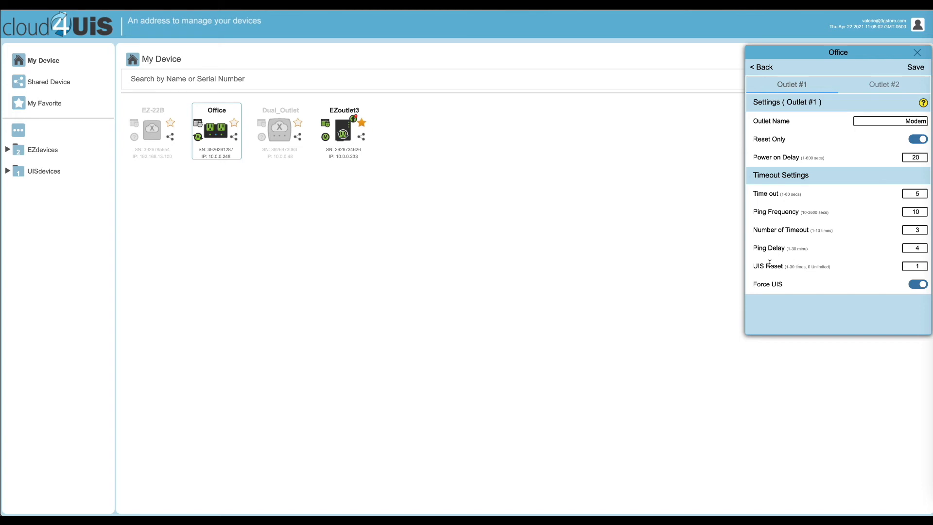
{"action": "mouse_move", "coordinate": [817, 277]}
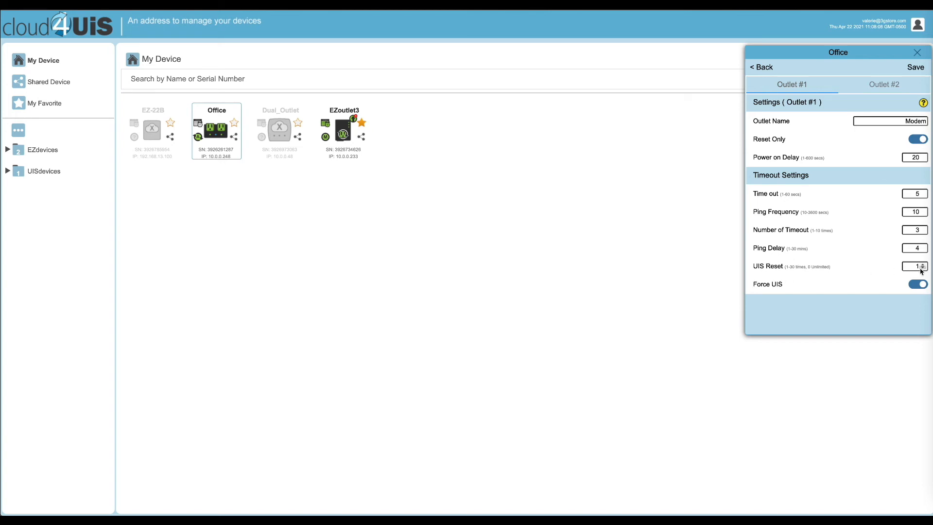
{"action": "left_click", "coordinate": [922, 264]}
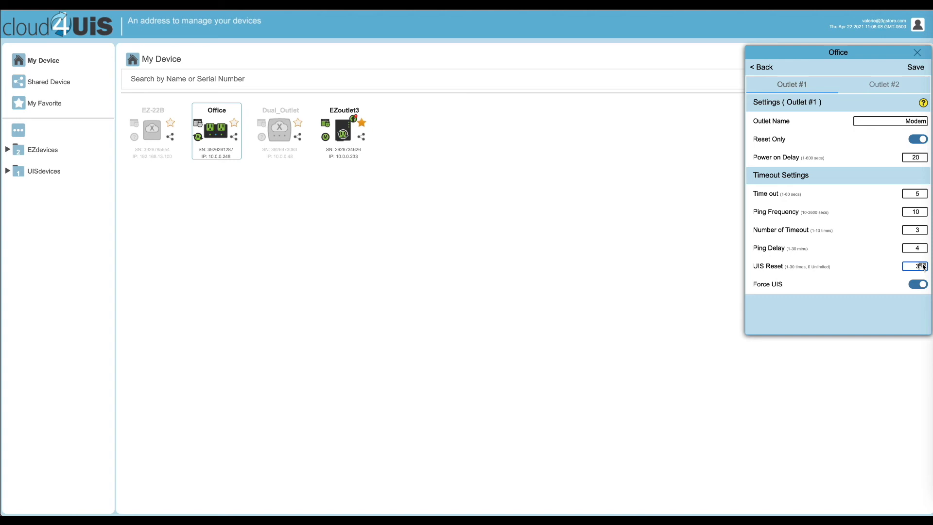
{"action": "mouse_move", "coordinate": [891, 291]}
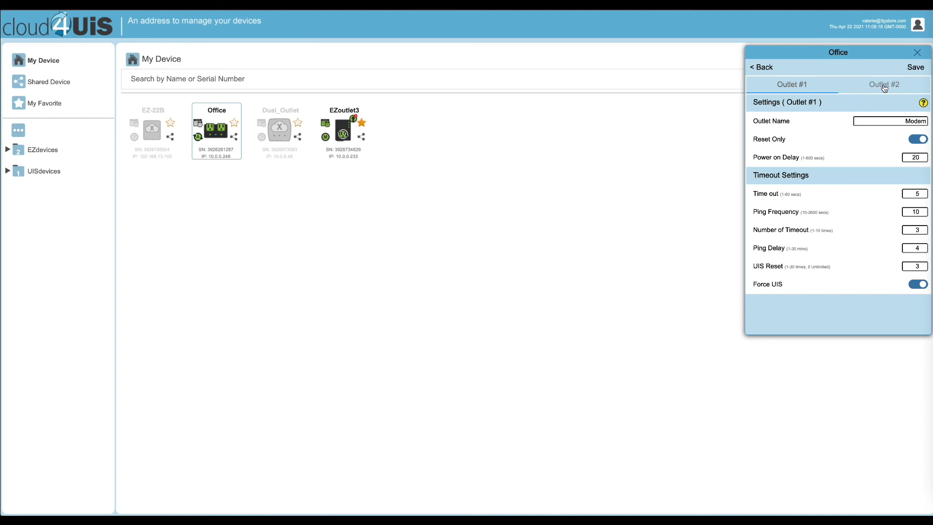
Make the Router outlet (Outlet #2) reset only and enter 90 for power-on delay
{"action": "left_click", "coordinate": [884, 85]}
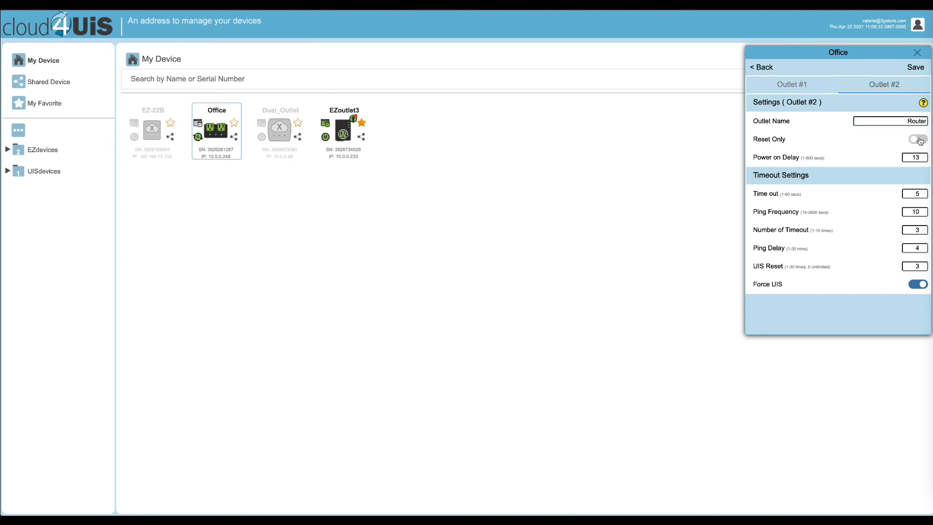
{"action": "left_click", "coordinate": [917, 139]}
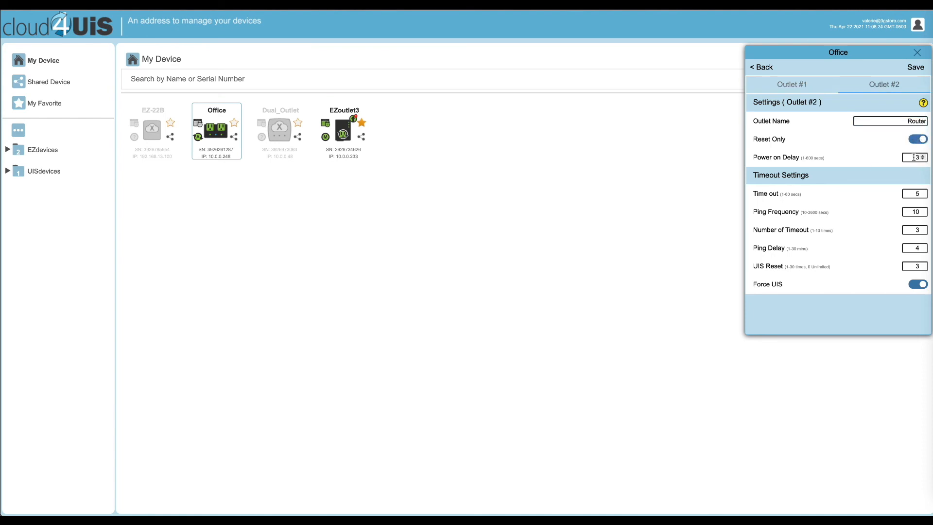
{"action": "type", "text": "90"}
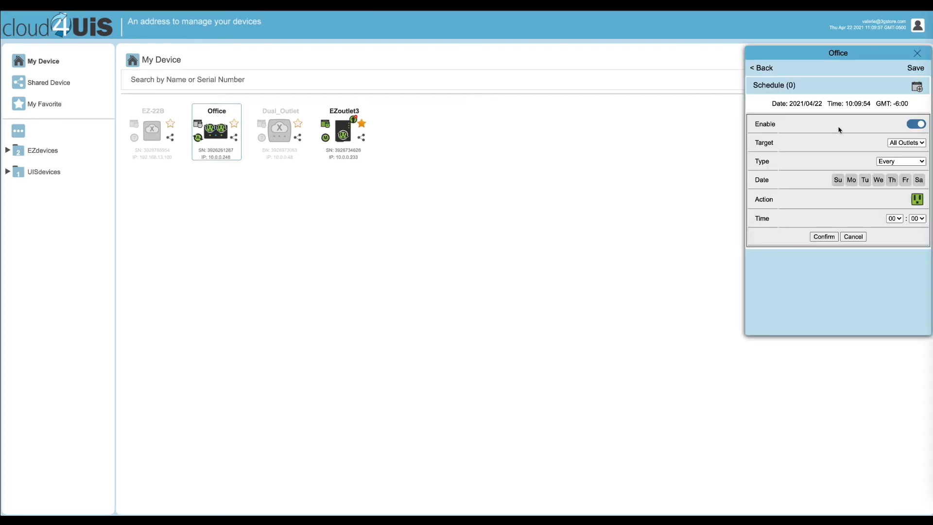
Tick Sunday in the schedule, then save time settings with GMT -6:00 and DST off
{"action": "left_click", "coordinate": [838, 180]}
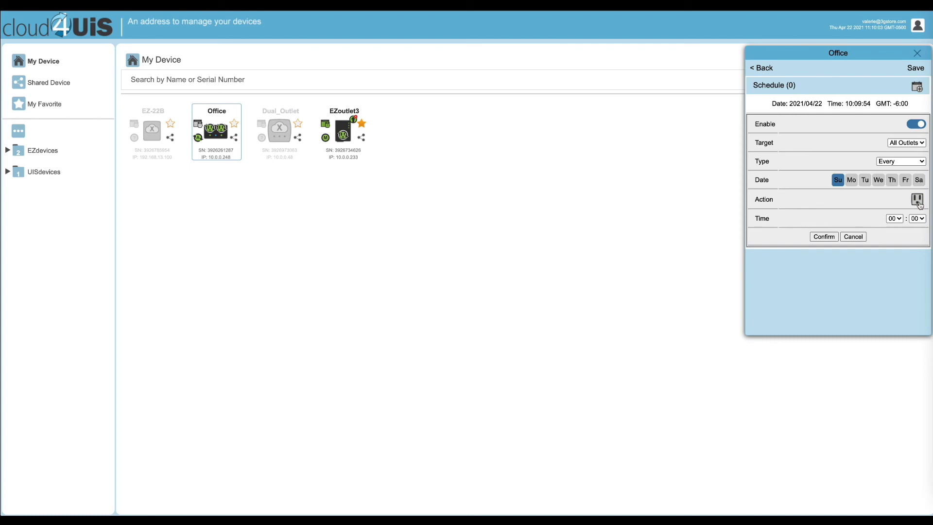
{"action": "left_click", "coordinate": [896, 218]}
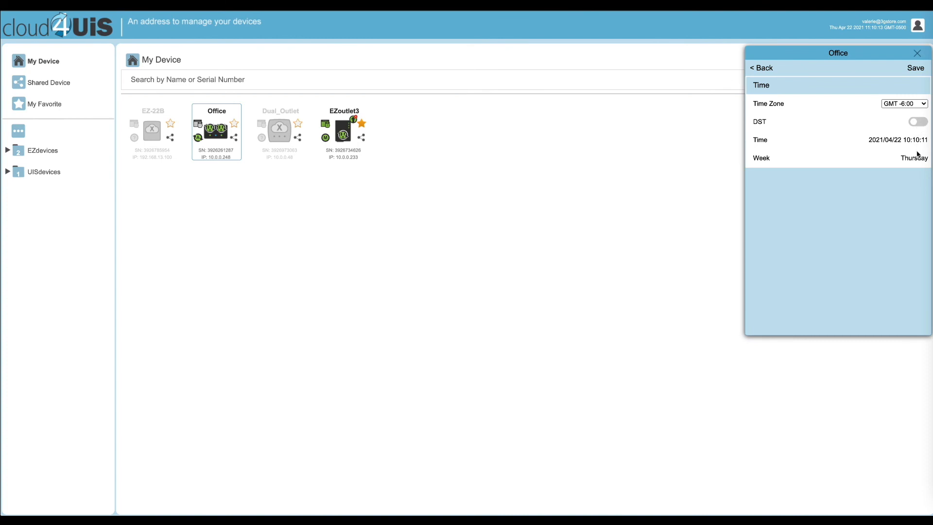
{"action": "left_click", "coordinate": [913, 68]}
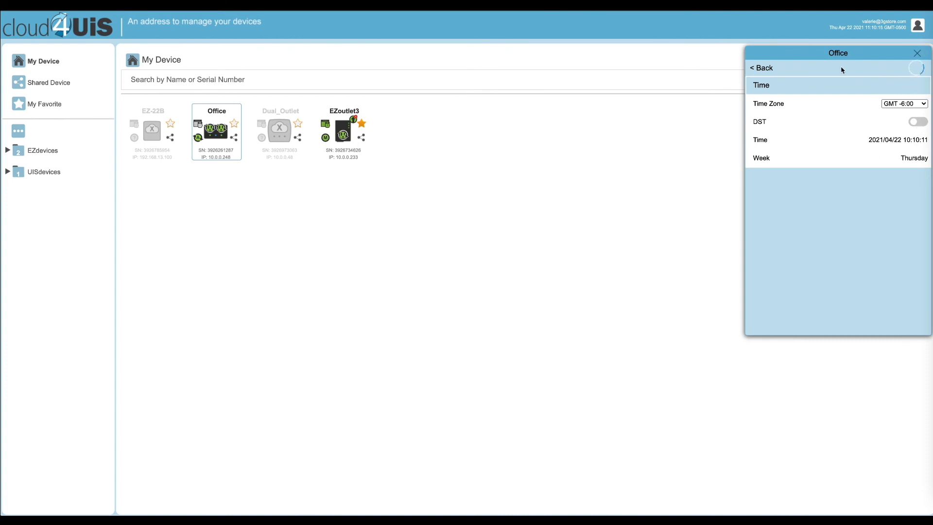